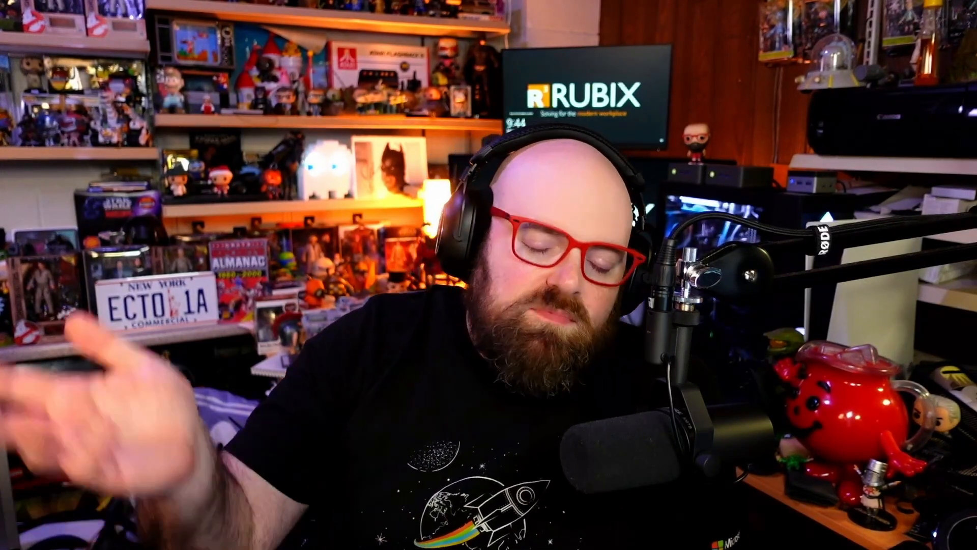
Open Microsoft Edge on the test device to a new tab page
click(81, 535)
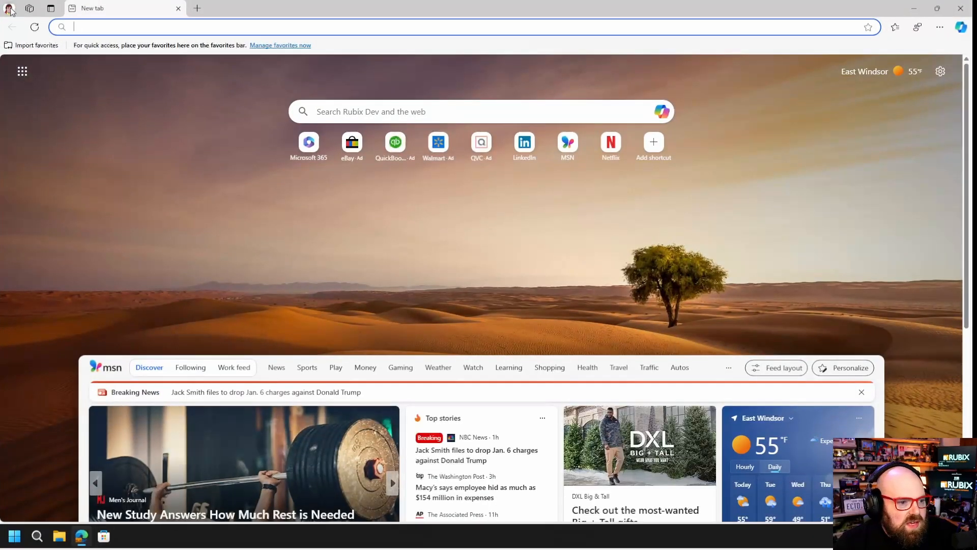
Check the managed work account under the profile avatar, then load edge://policy
click(8, 8)
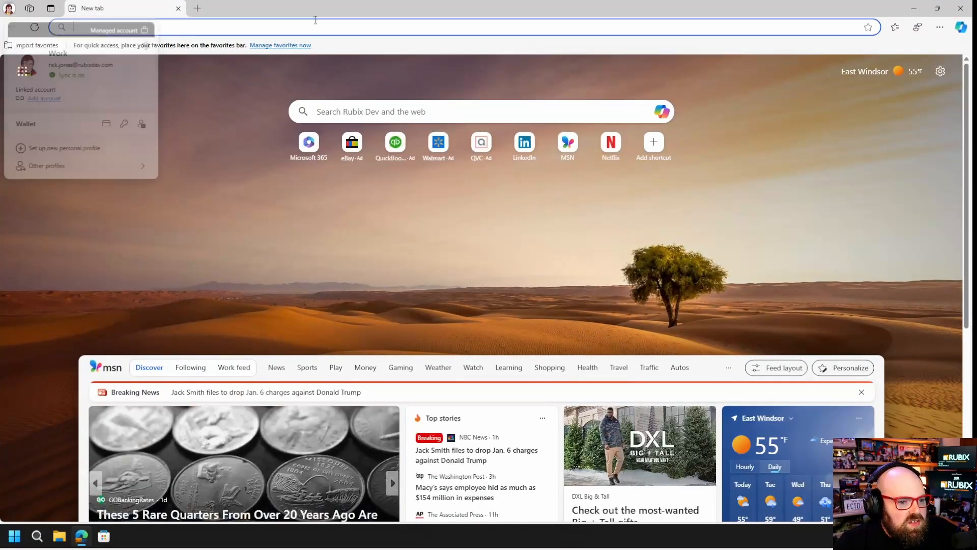
text(edge://policy)
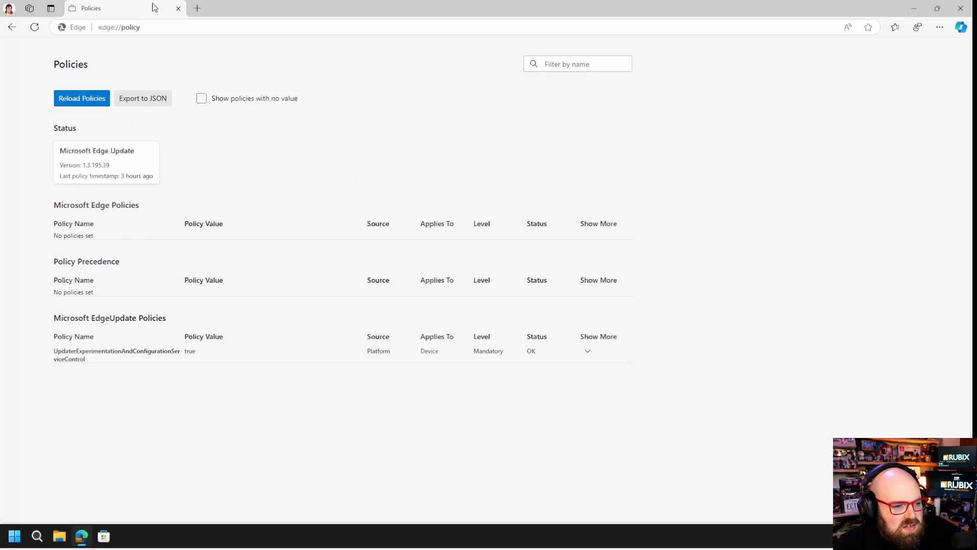
Go to Settings > Profiles > Profile preferences to review profile switching options
click(155, 27)
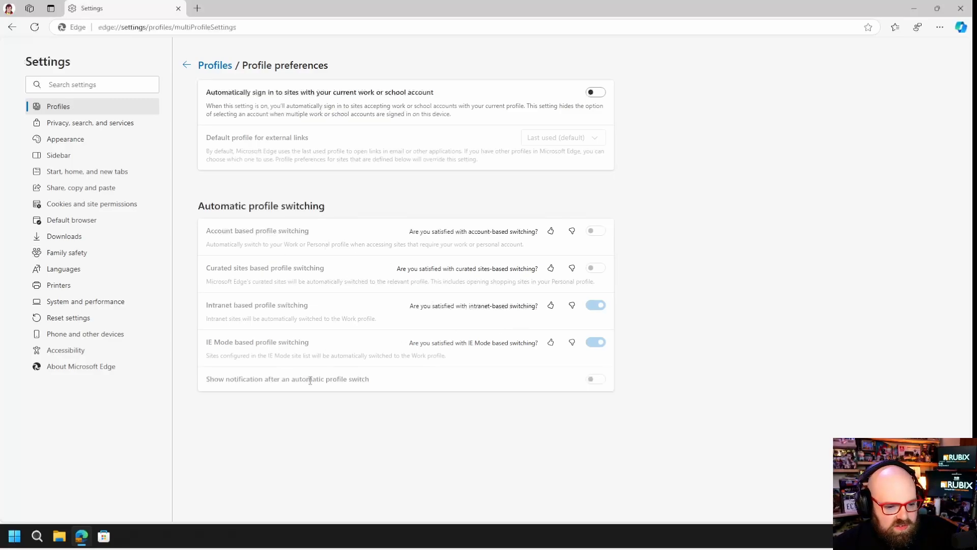
mouse_move(364, 197)
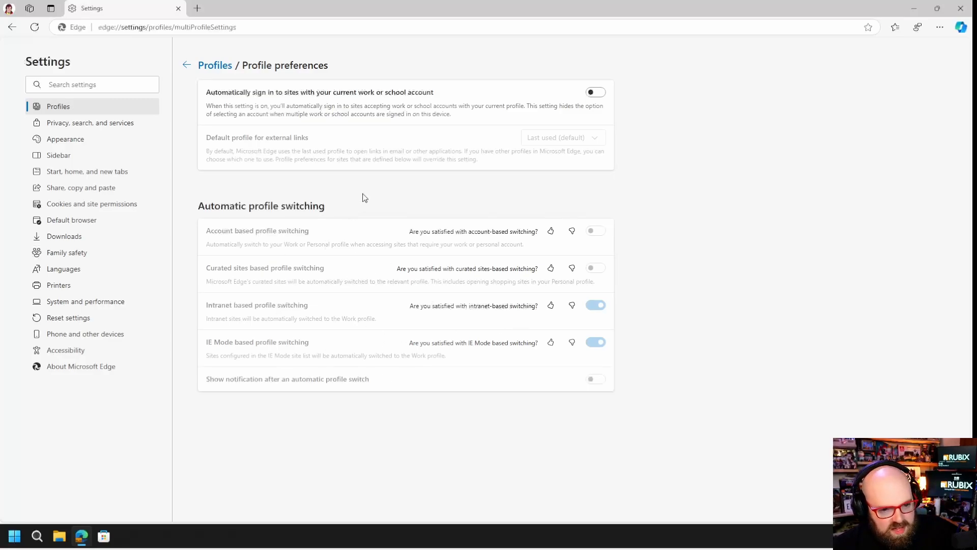
mouse_move(86, 191)
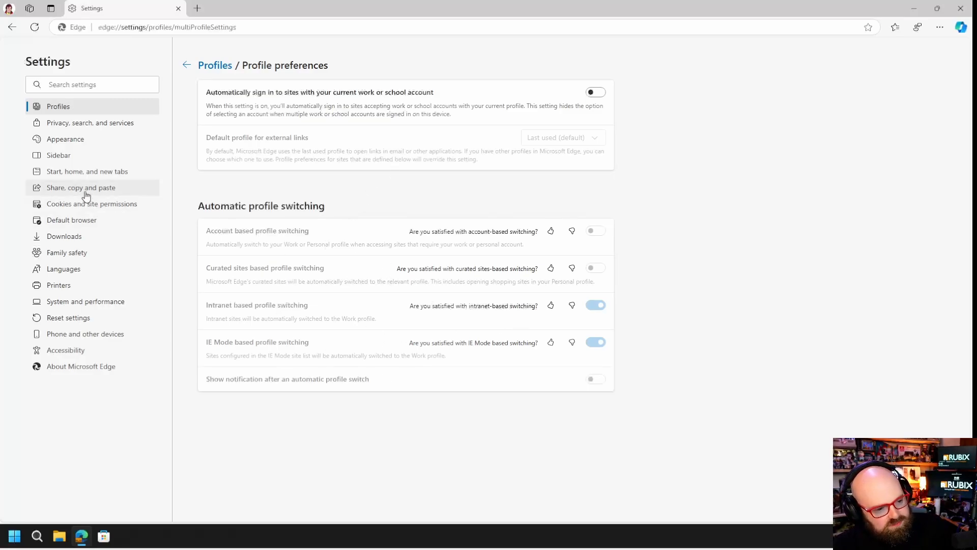
mouse_move(85, 301)
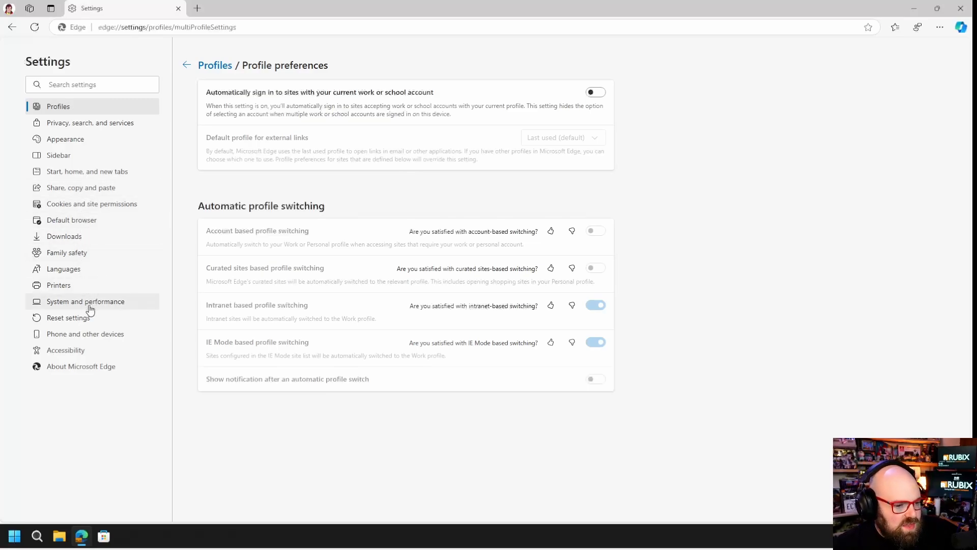
Search settings for 'search' and open Manage search engines to confirm Google is default
text(search)
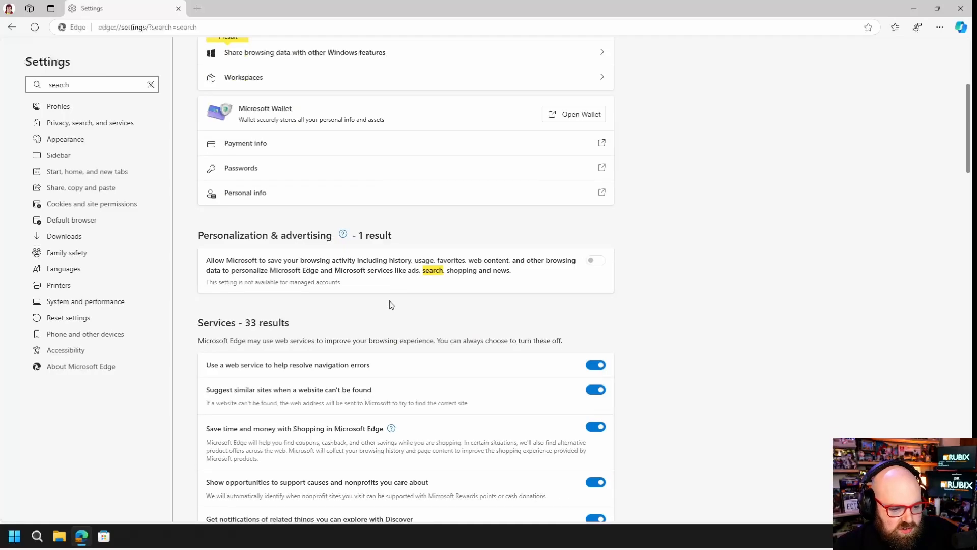
scroll(down, 3)
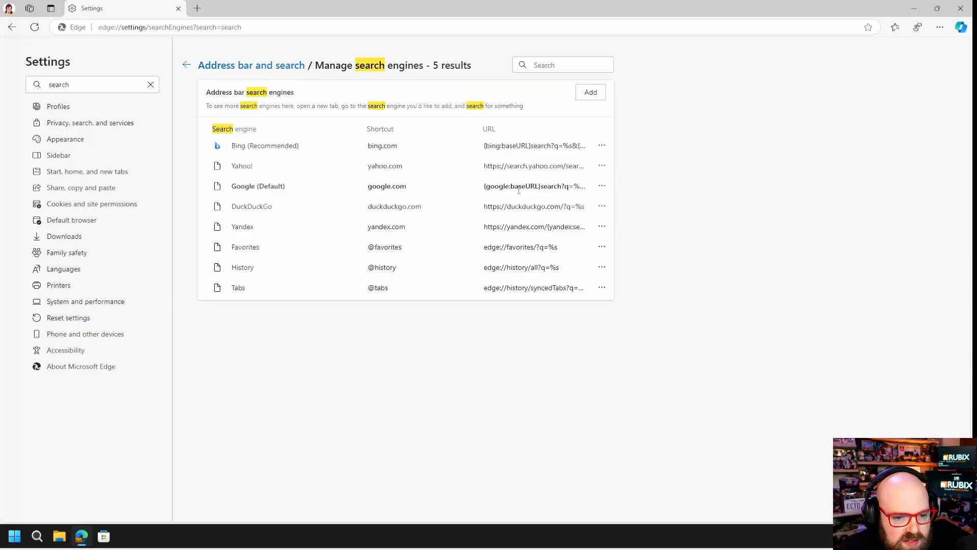
mouse_move(533, 186)
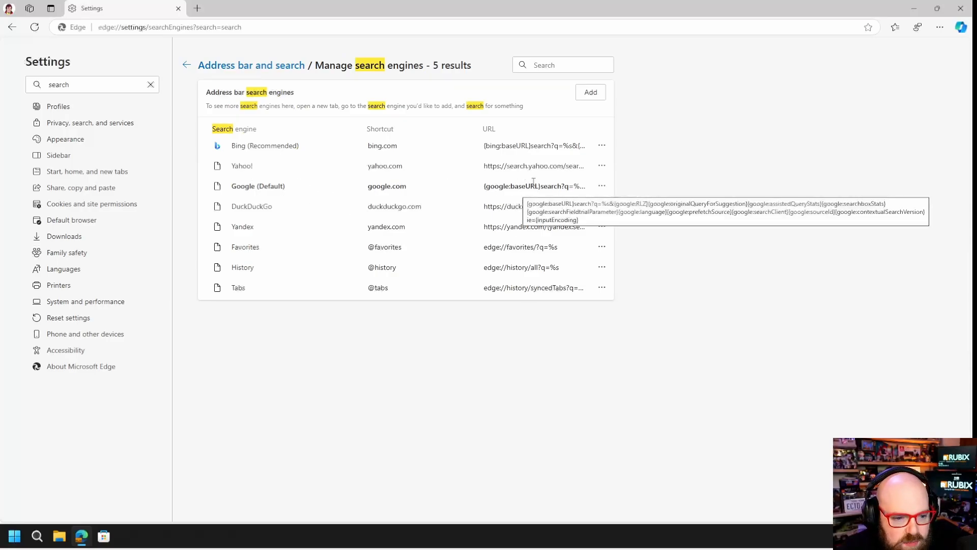
Search settings for 'enhanced security', review the Security section, then use the browser menu
text(enhanced security)
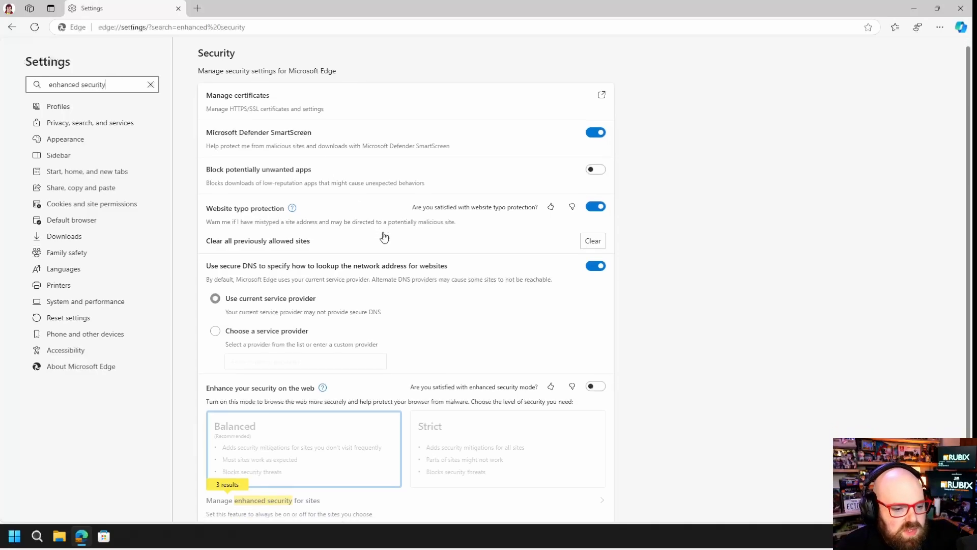
scroll(down, 3)
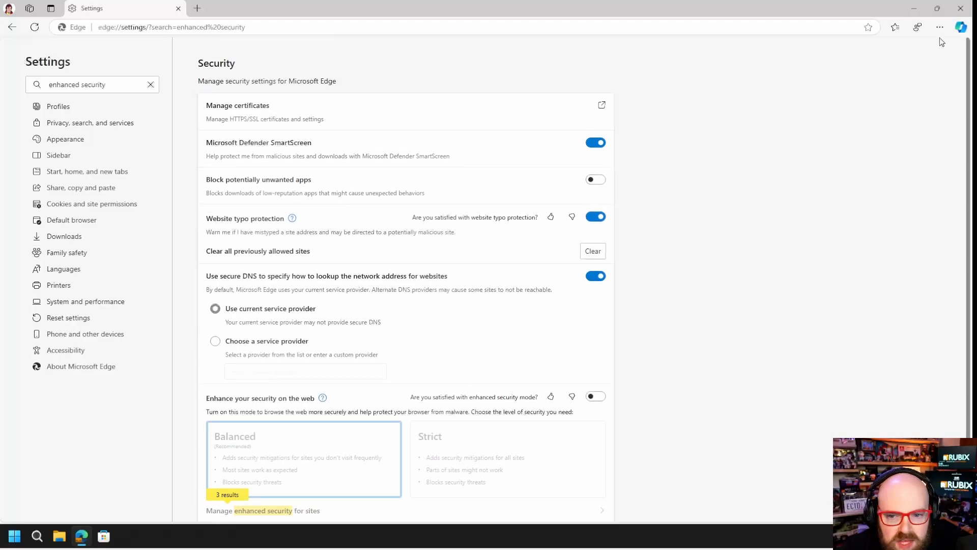
click(940, 27)
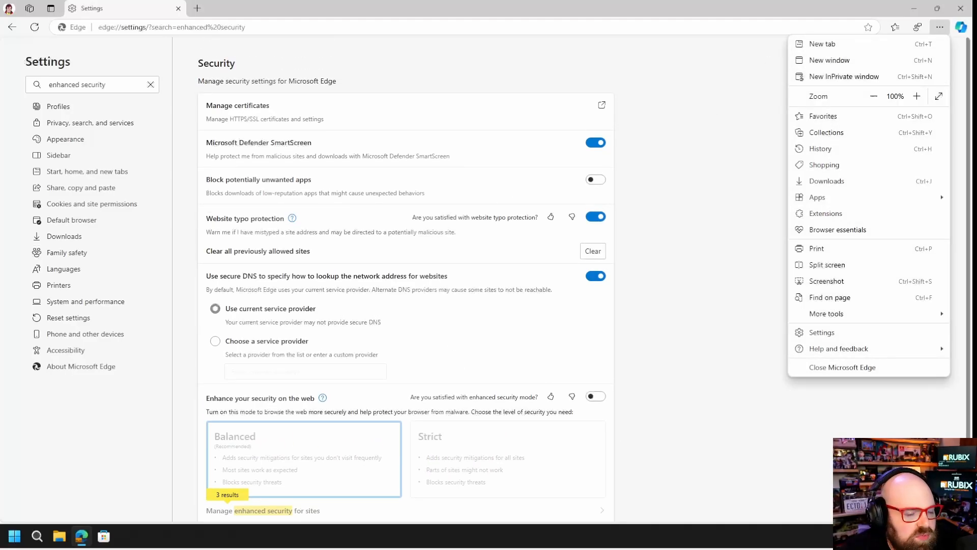
click(843, 76)
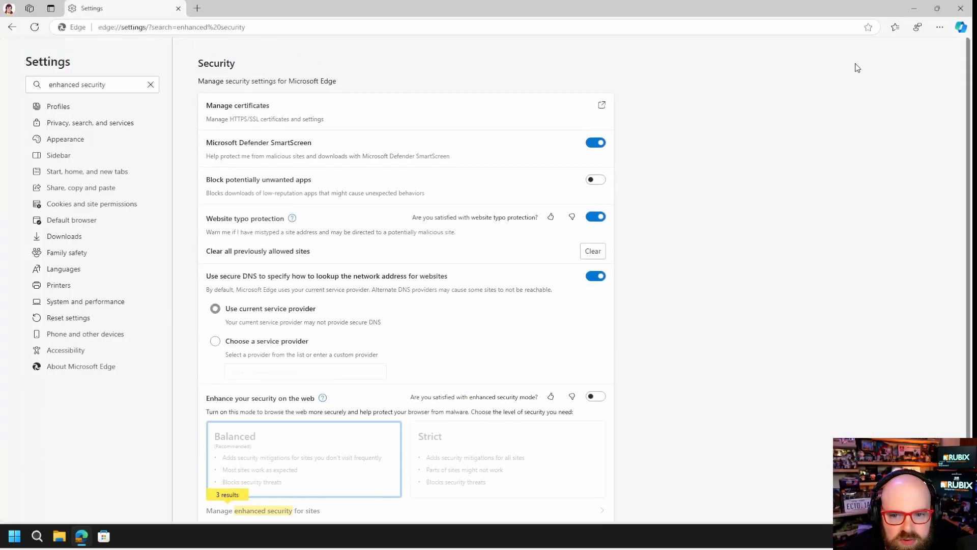
click(940, 27)
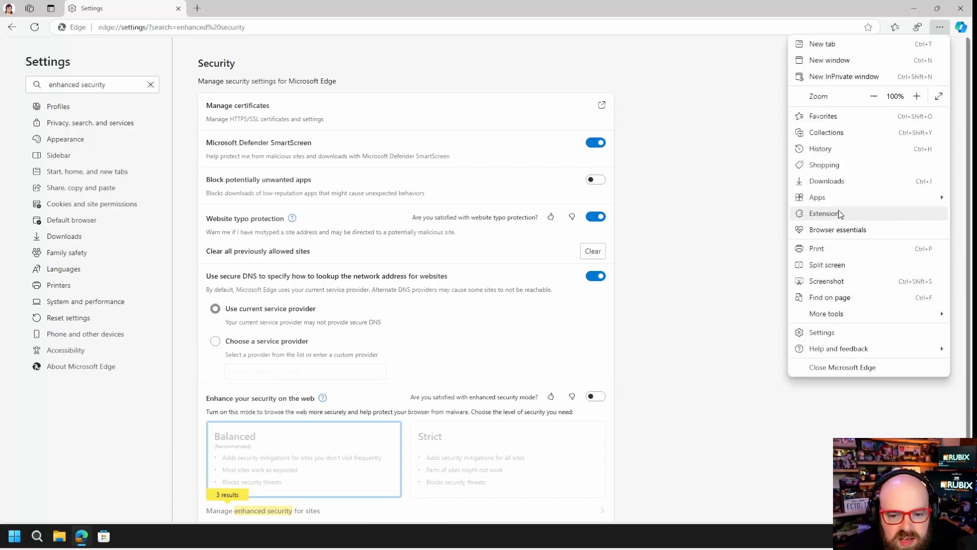
click(823, 214)
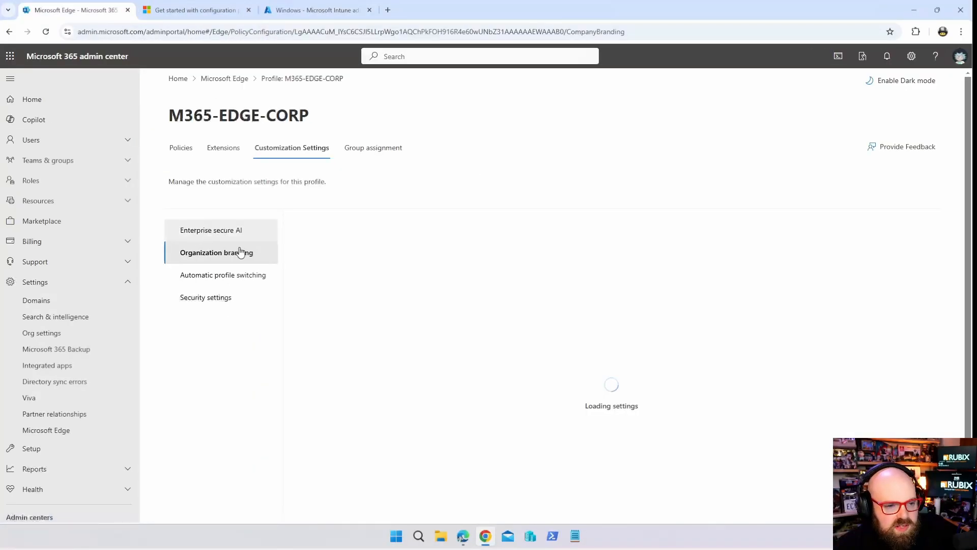
Switch to the Intune admin center tab listing 18 Windows devices
click(314, 10)
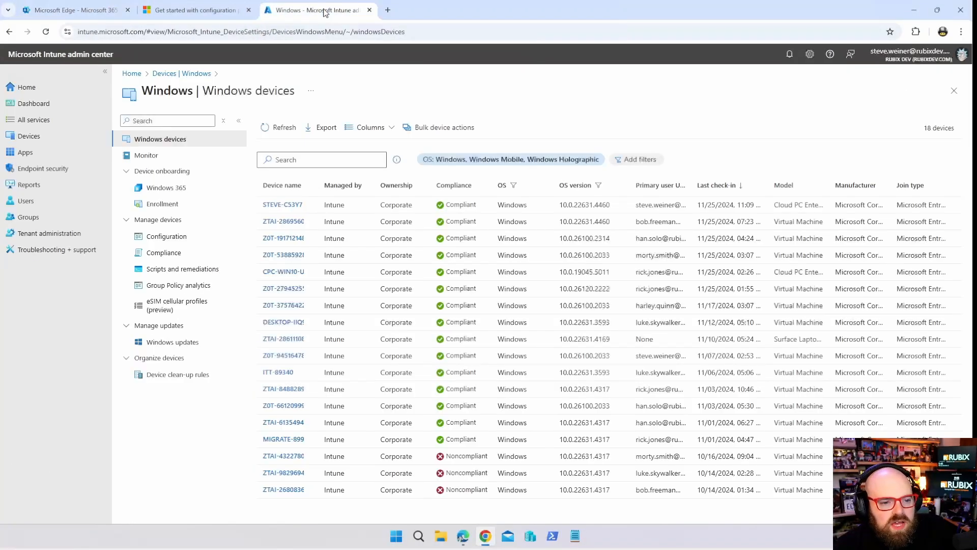